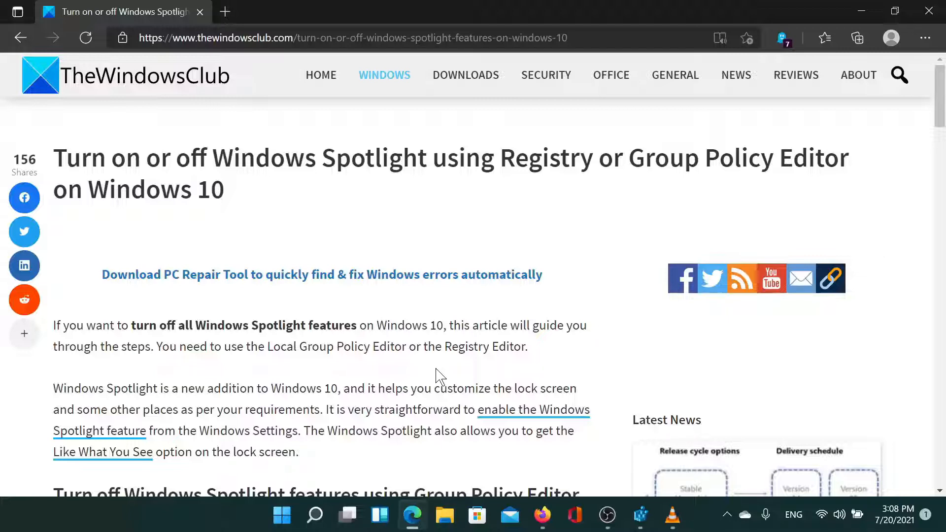
mouse_move(173, 88)
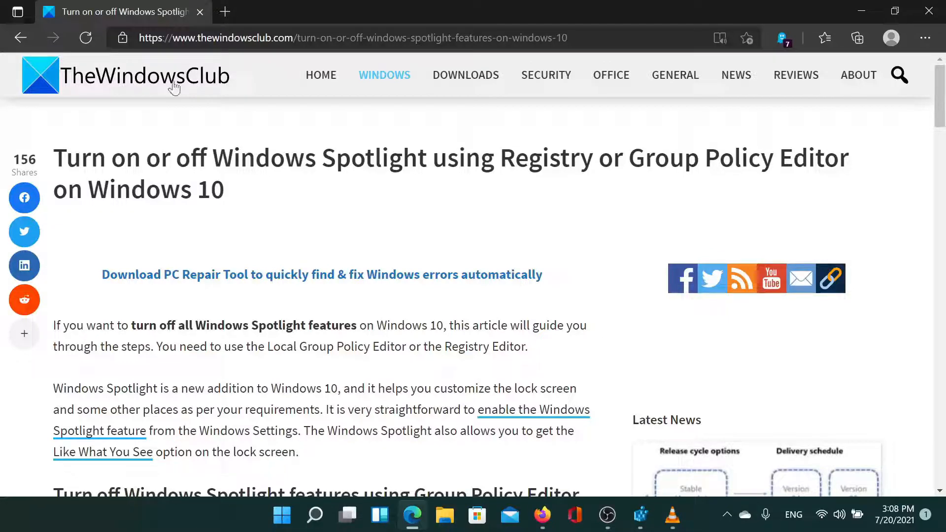
- Scroll TheWindowsClub article down to its Group Policy steps for disabling Windows Spotlight
scroll("down", 3)
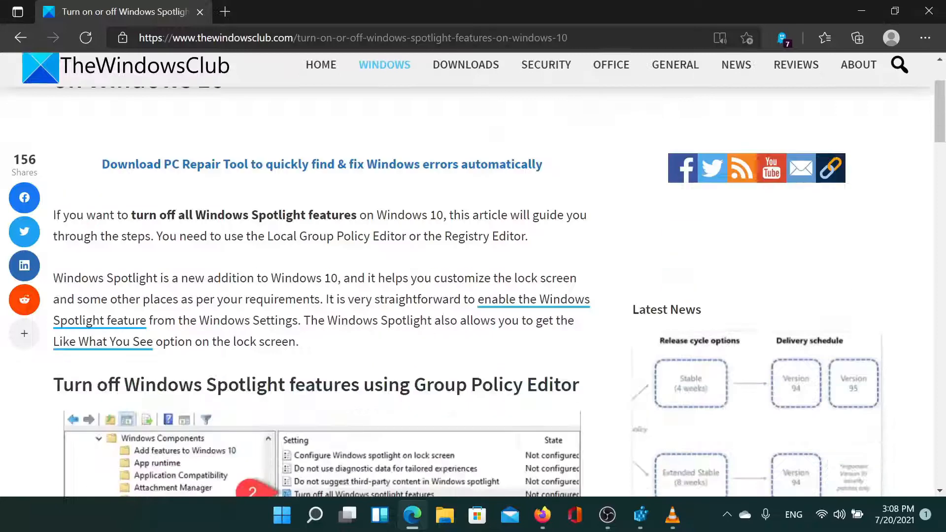
scroll("down", 3)
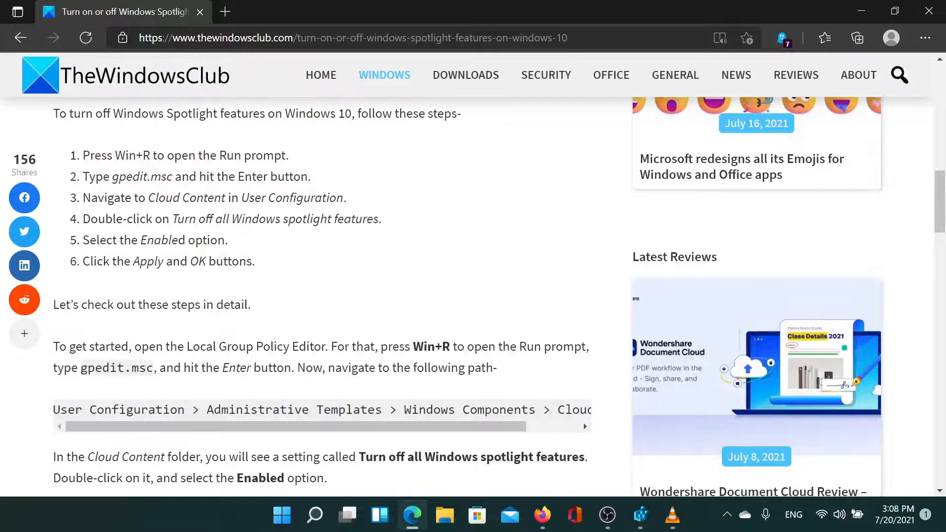
- Launch regedit from the Run prompt
key("Win+r")
type("regedit")
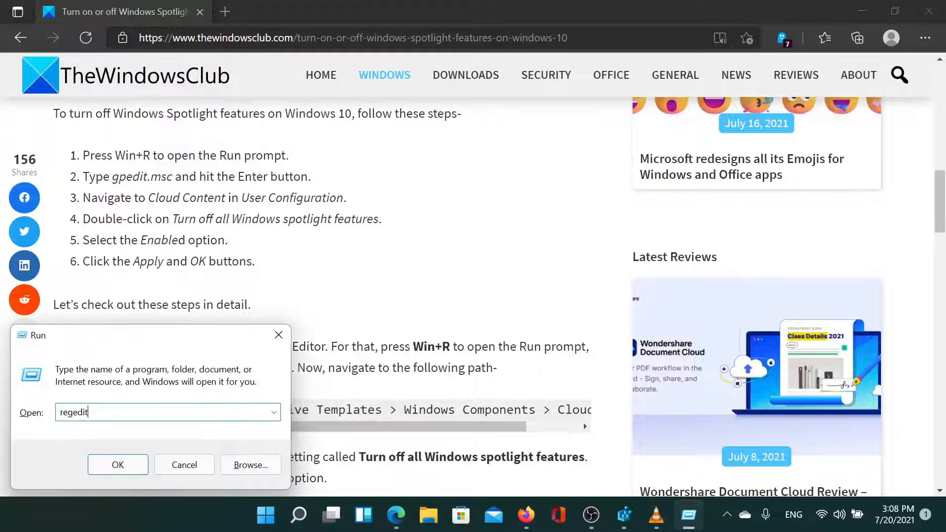
left_click(118, 464)
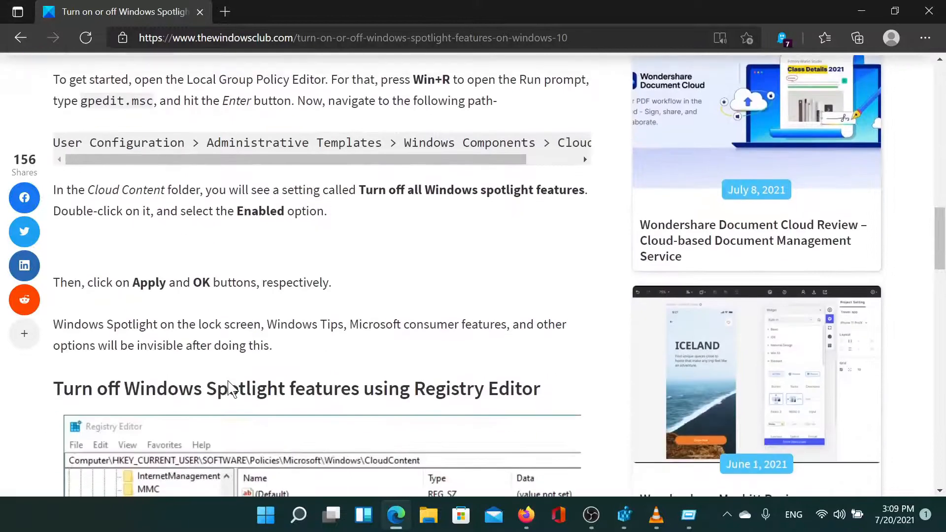
- Scroll the Spotlight article down to its Registry Editor section
scroll("down", 3)
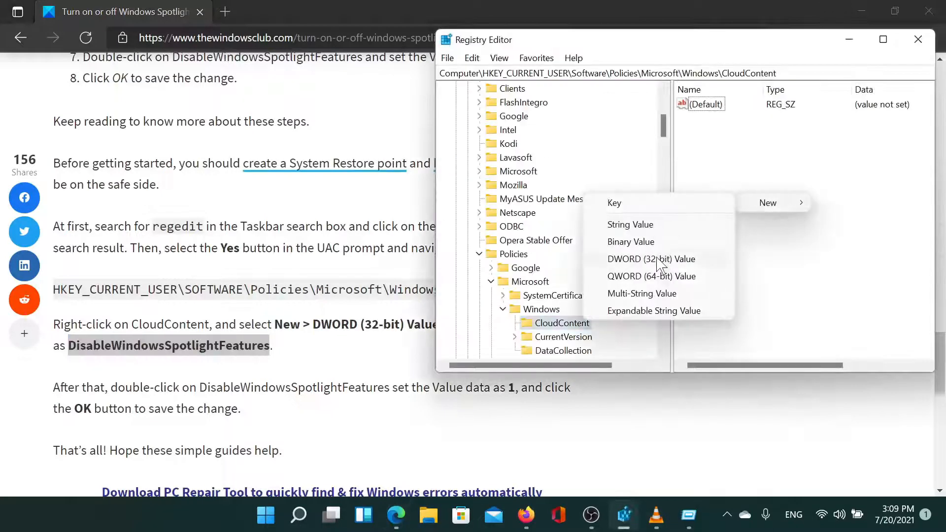
- Add a DWORD (32-bit) value named DisableWindowsSpotlightFeatures under CloudContent
left_click(651, 259)
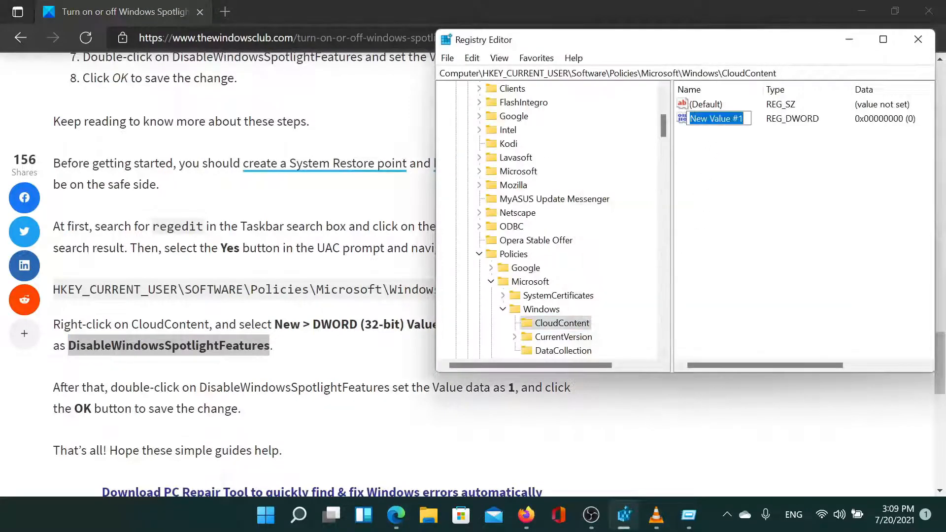
type("DisableWindowsSpotlightFeatures")
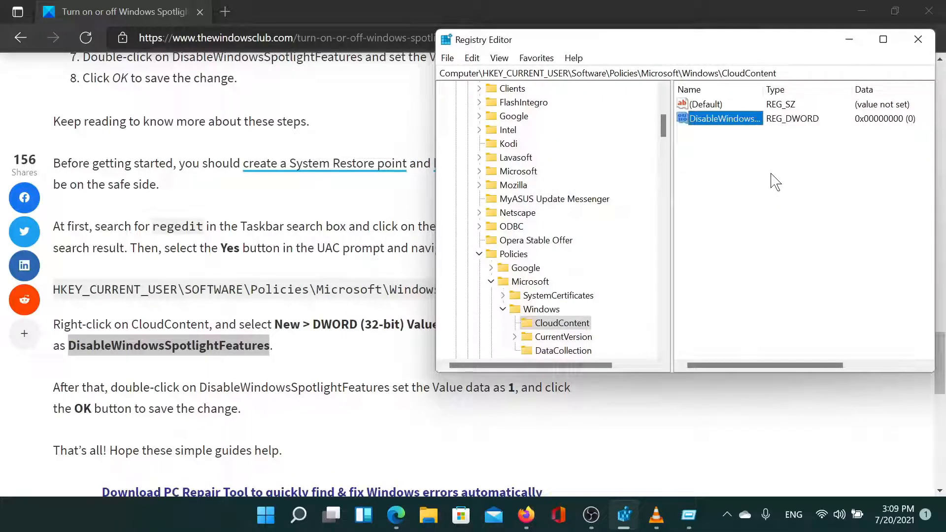
mouse_move(737, 146)
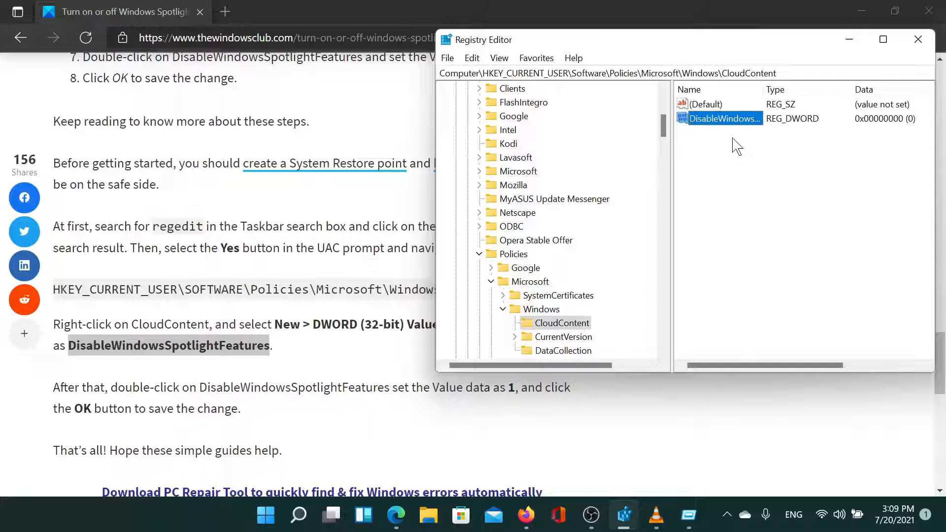
mouse_move(747, 176)
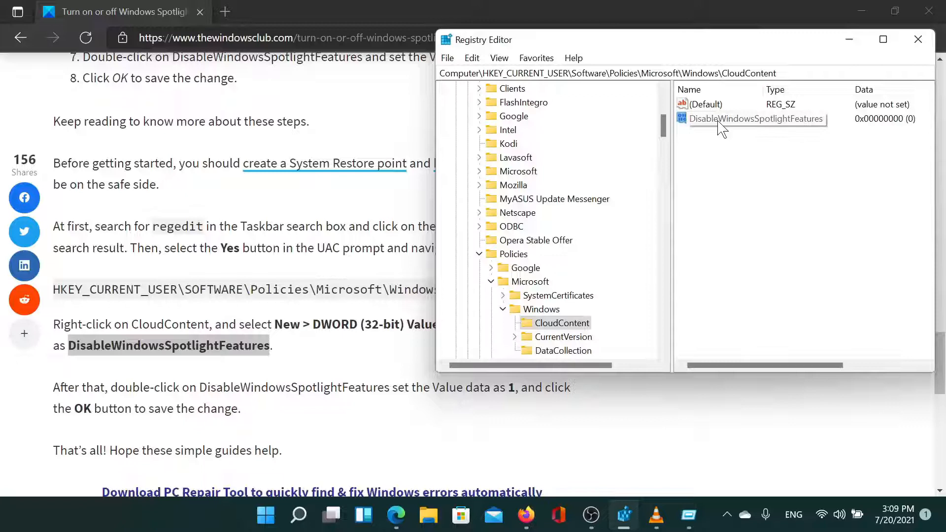
left_click(752, 118)
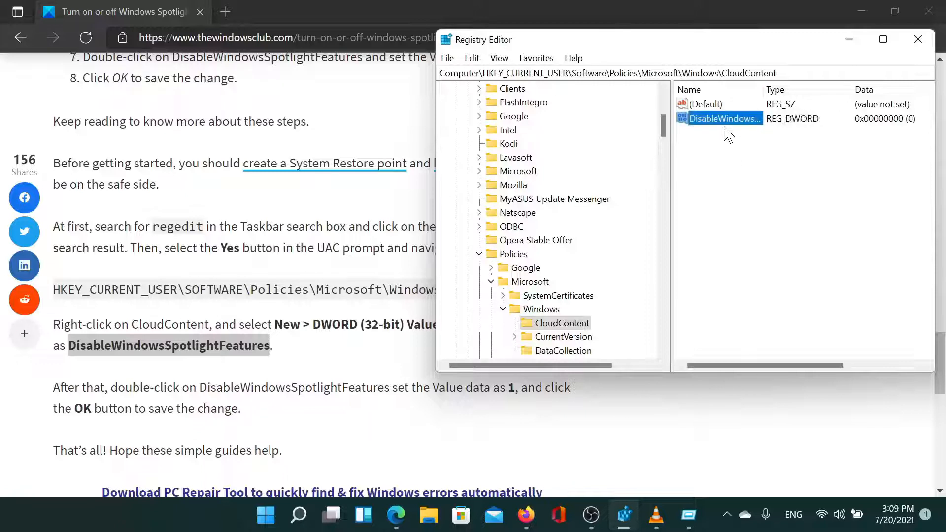
- Set DisableWindowsSpotlightFeatures value data to 1 and confirm
double_click(725, 119)
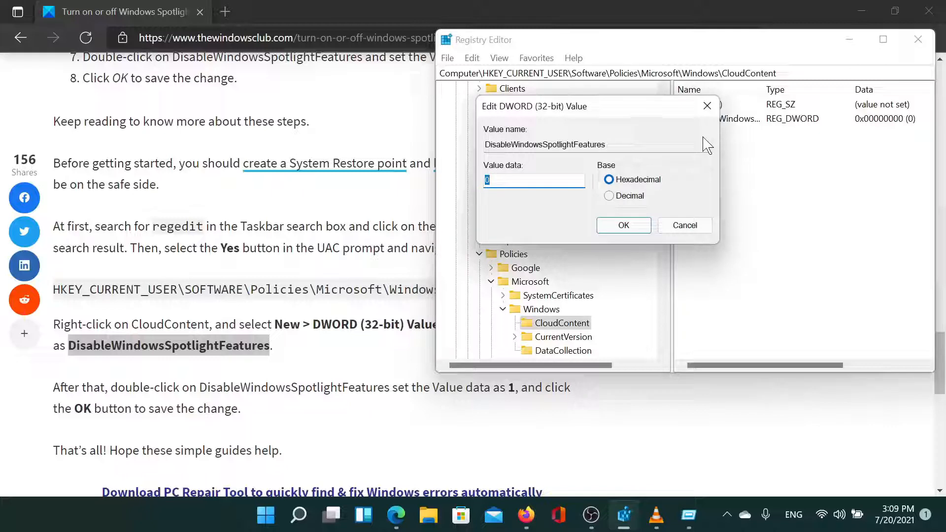
type("1")
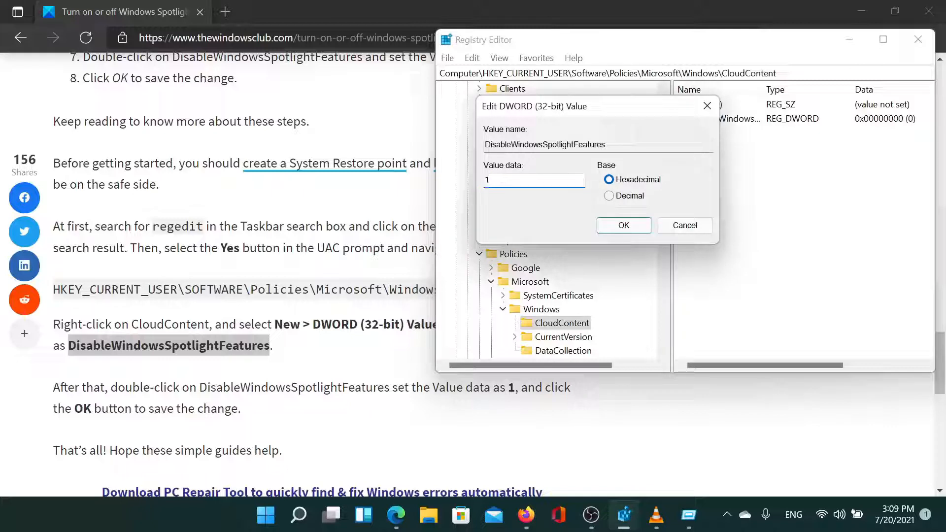
left_click(624, 225)
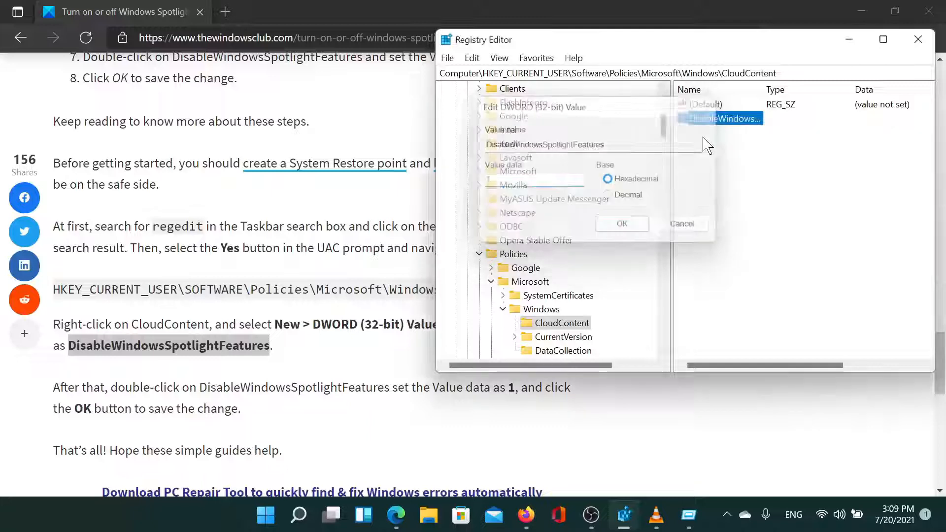
left_click(622, 223)
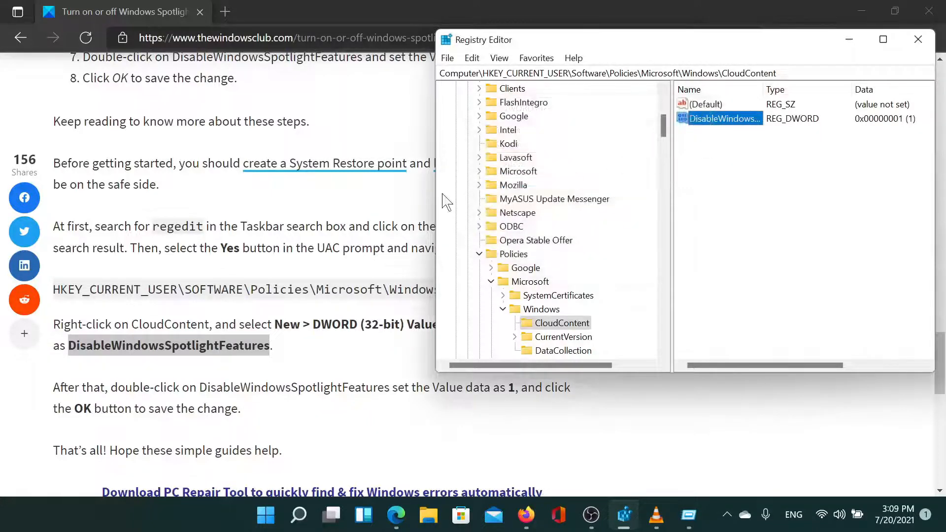
- Bring Edge forward and scroll the Spotlight article back to its top
left_click(918, 39)
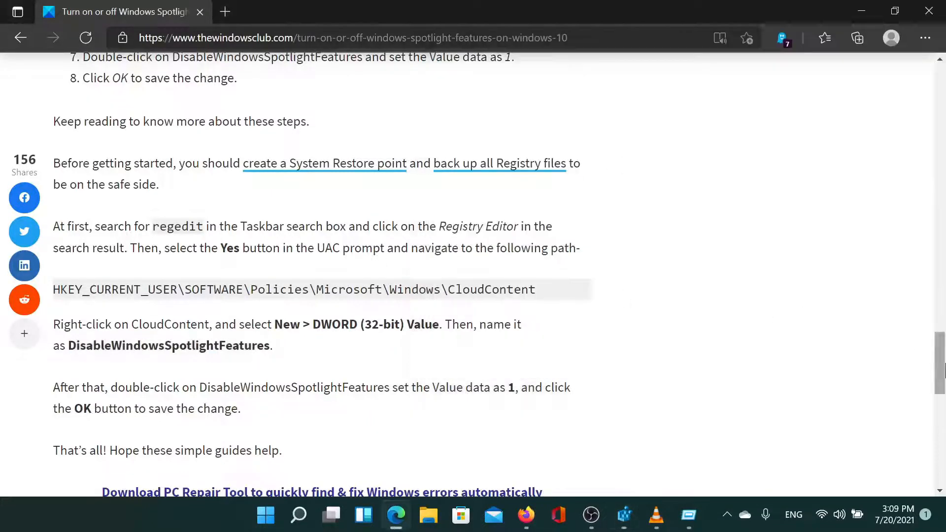
scroll("up", 3)
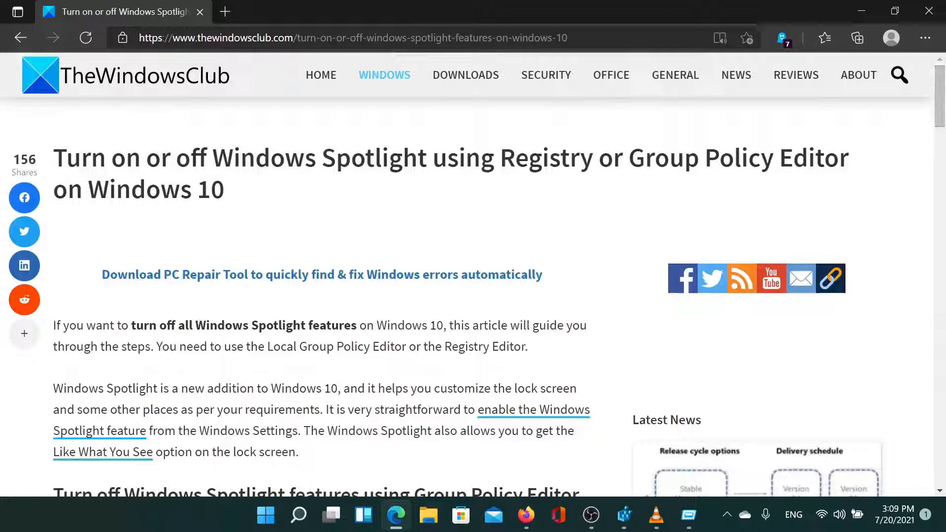
mouse_move(692, 233)
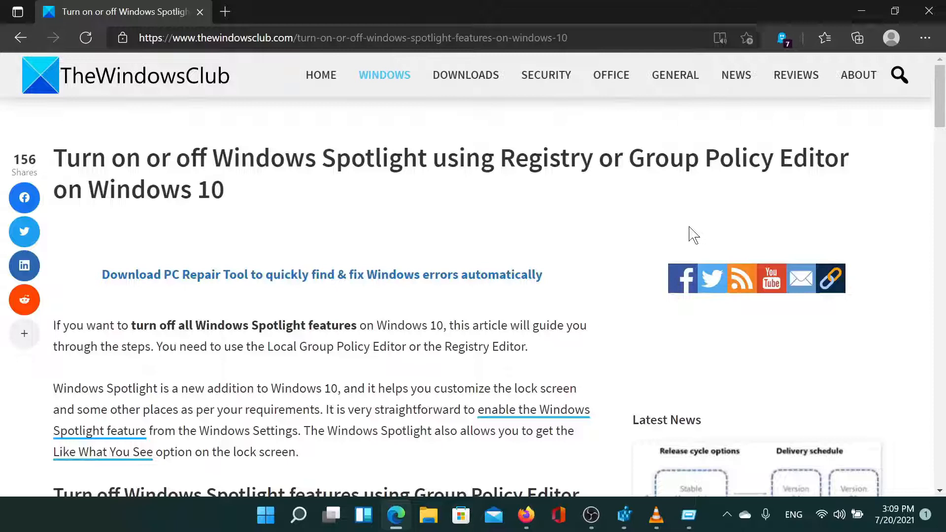
mouse_move(653, 268)
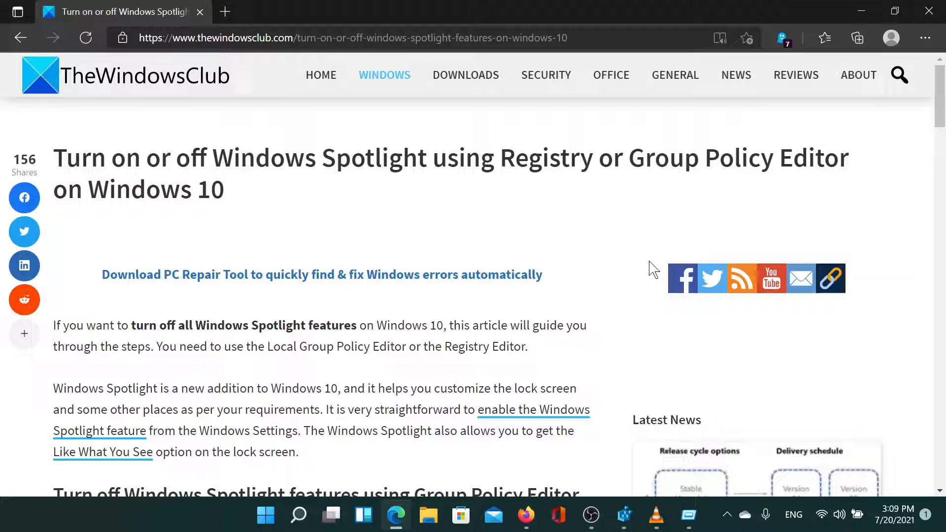
mouse_move(606, 299)
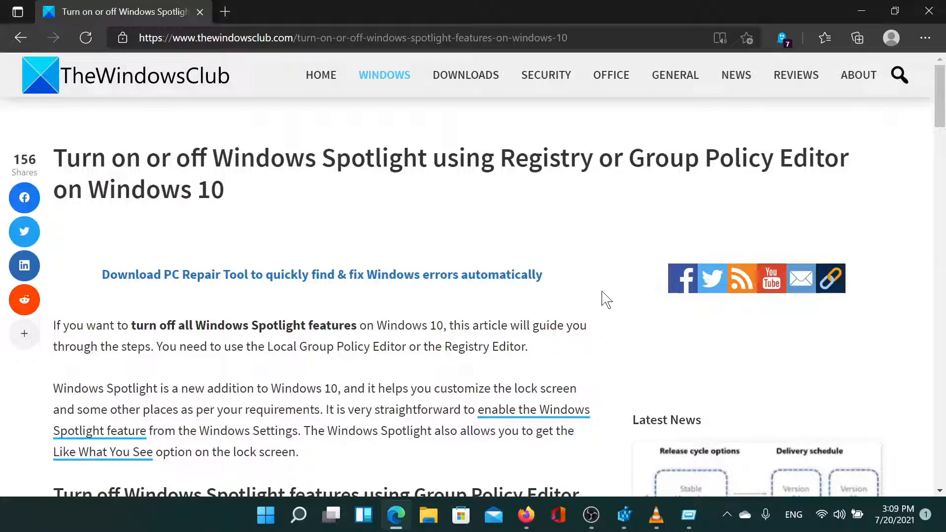
mouse_move(522, 212)
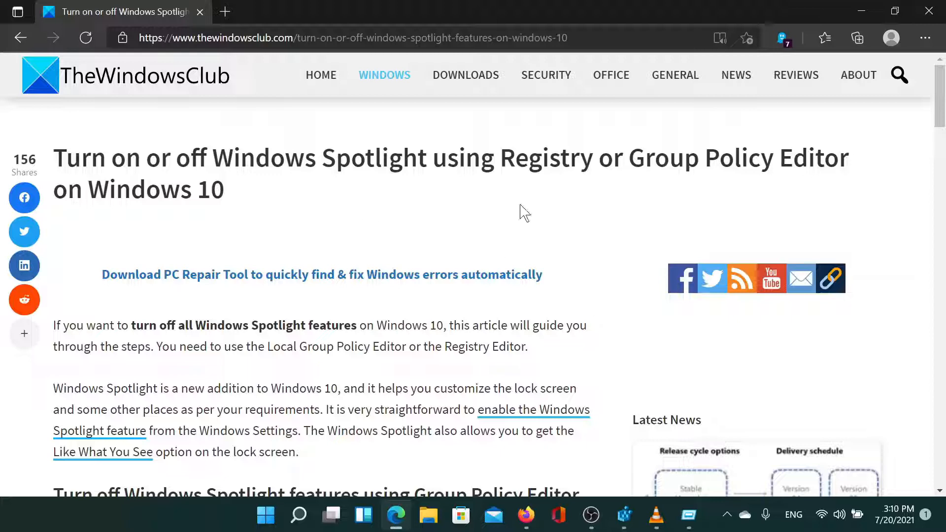